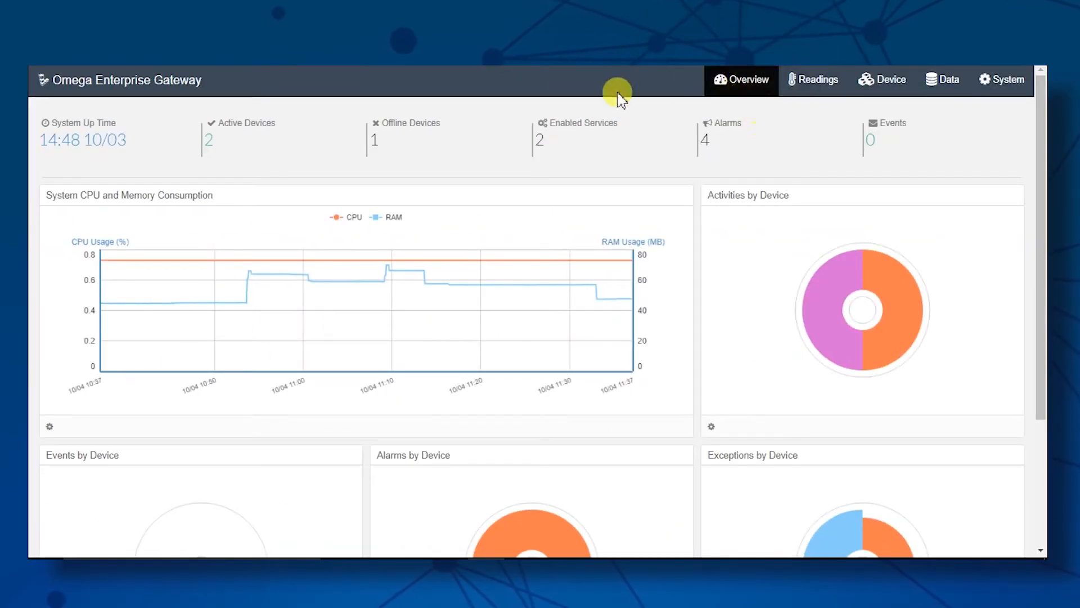
{"action": "mouse_move", "coordinate": [347, 170]}
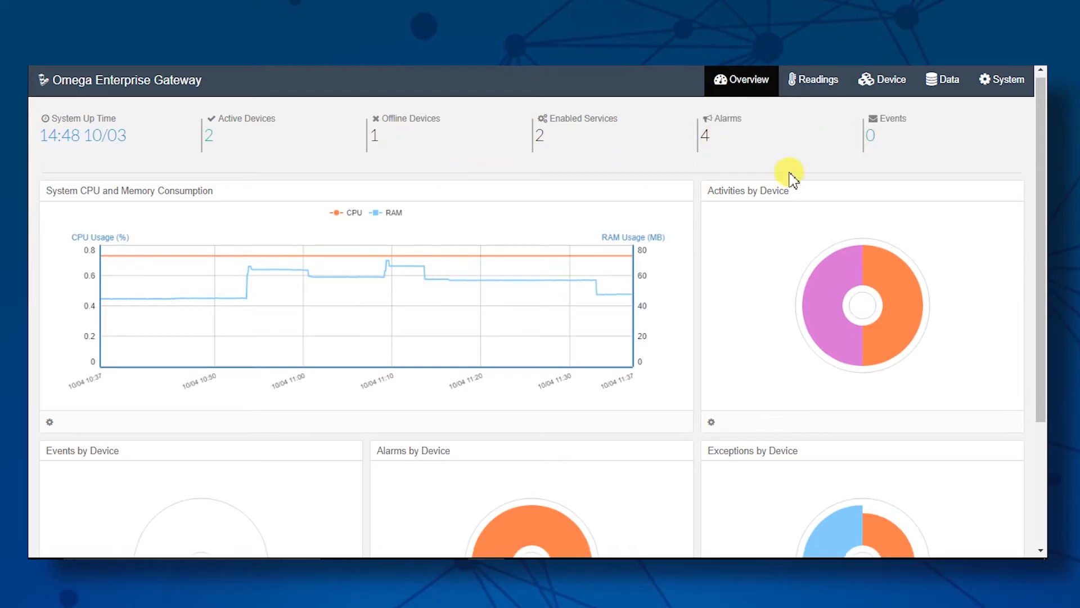
- Show the Readings list and load the CA Office device's real-time temperature and humidity charts
{"action": "scroll", "scroll_direction": "down", "scroll_amount": 3}
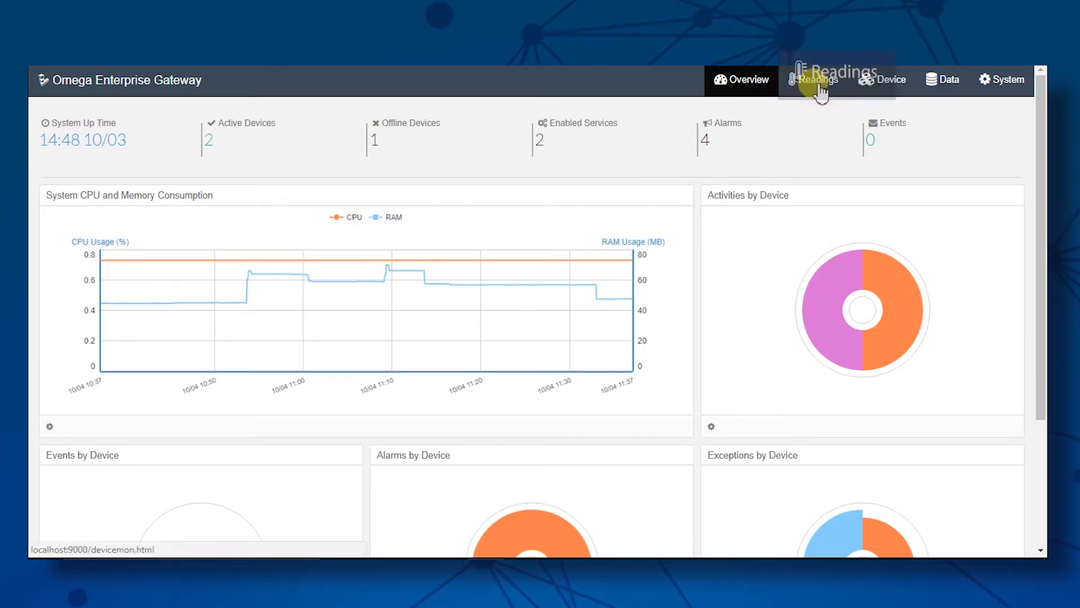
{"action": "left_click", "coordinate": [821, 78]}
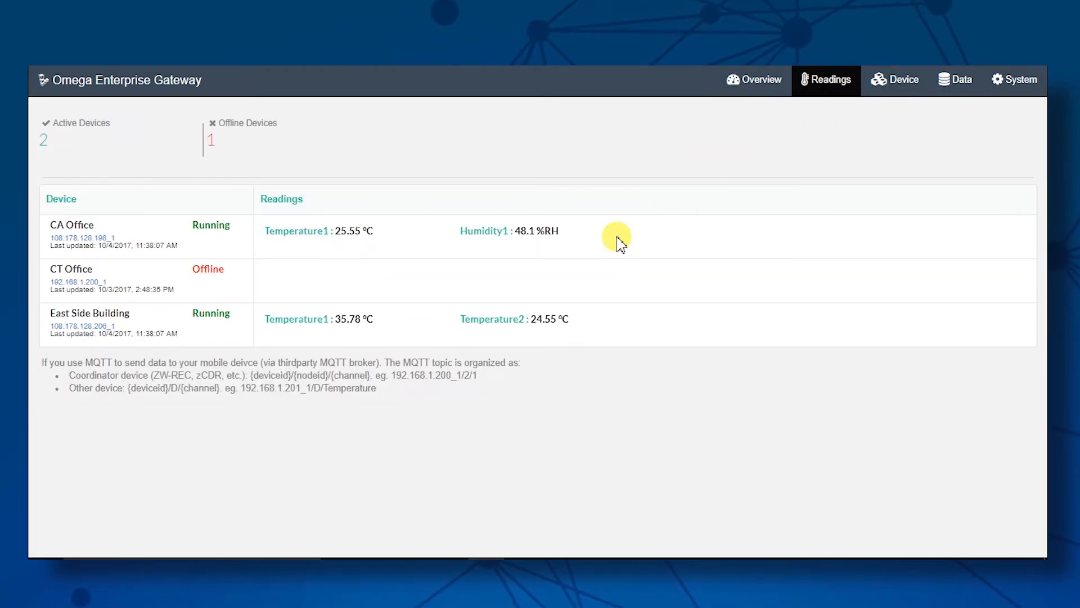
{"action": "mouse_move", "coordinate": [543, 255]}
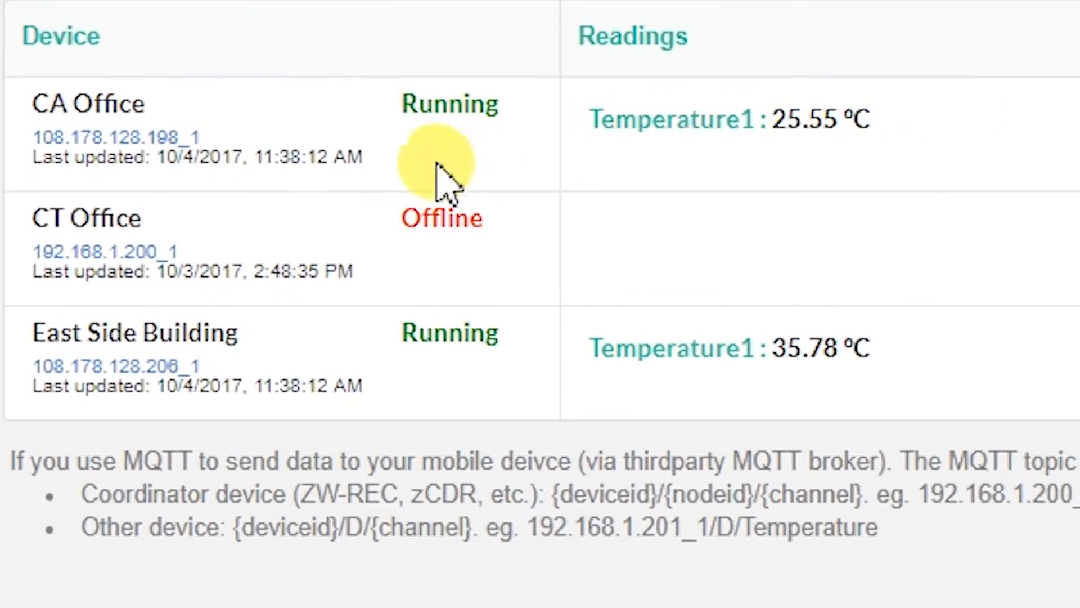
{"action": "left_click", "coordinate": [149, 136]}
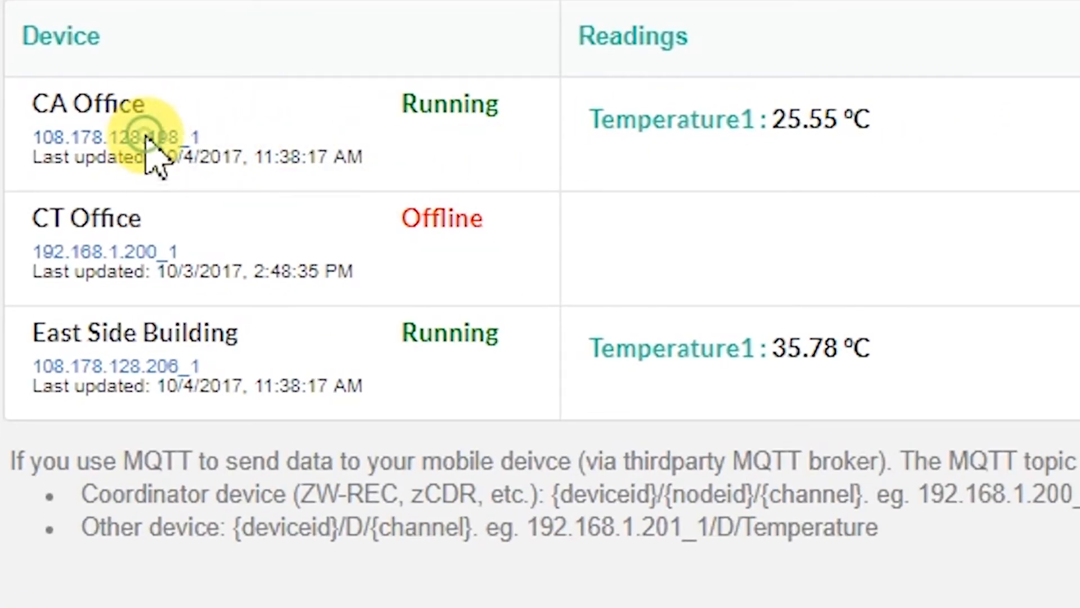
{"action": "left_click", "coordinate": [88, 121]}
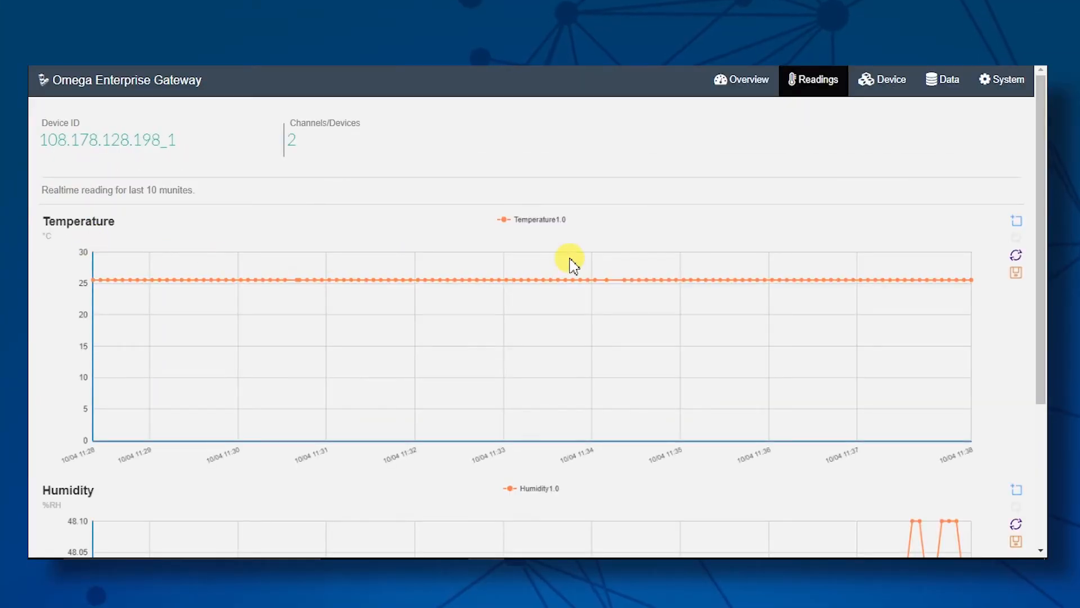
{"action": "mouse_move", "coordinate": [784, 173]}
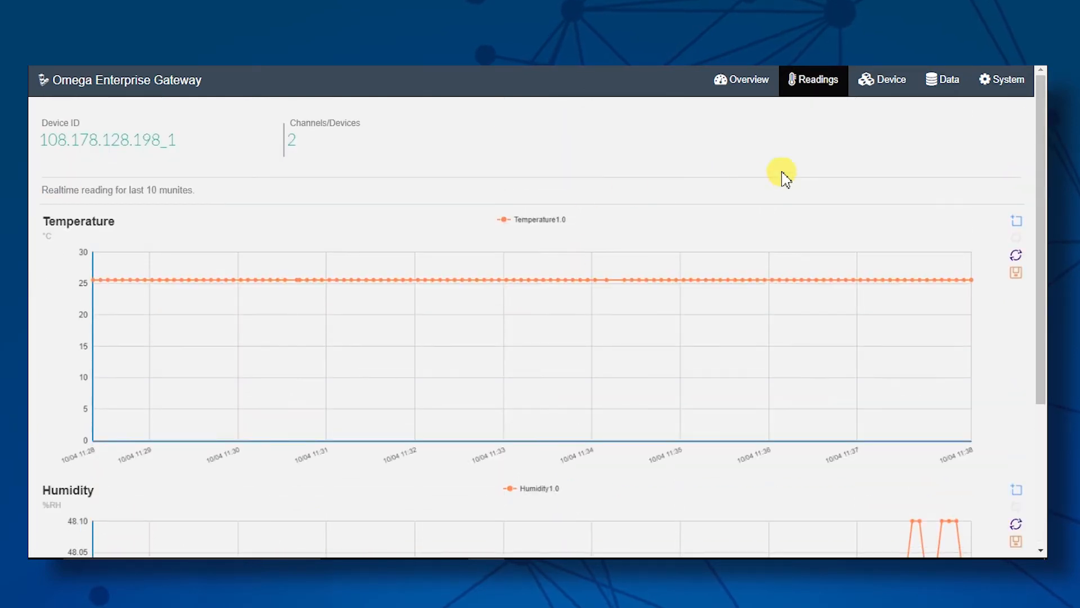
- Show the configured device list with power, channels, status and connected times
{"action": "left_click", "coordinate": [894, 78]}
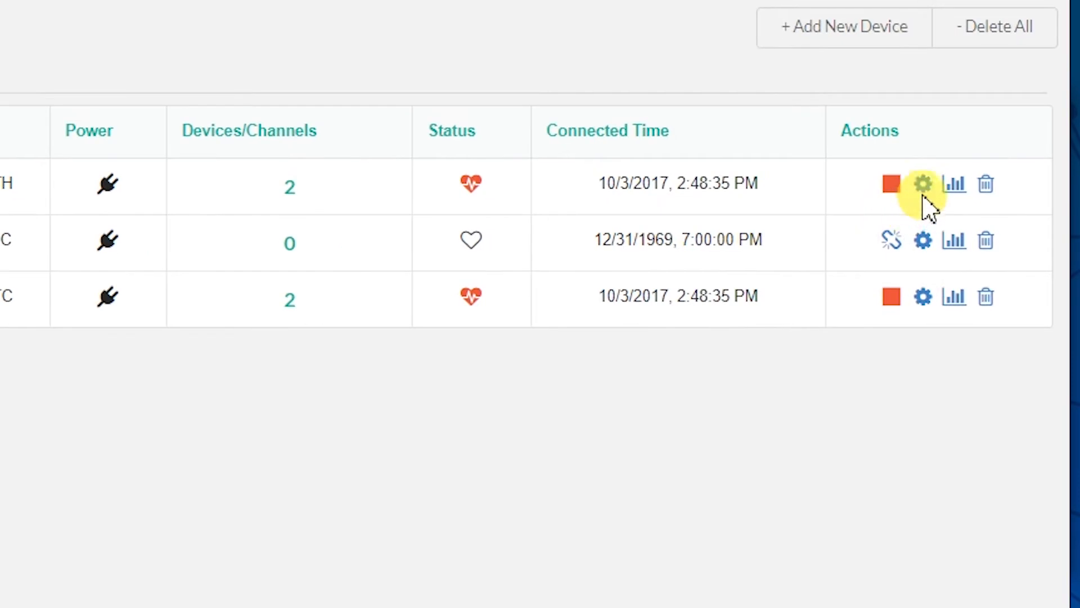
{"action": "mouse_move", "coordinate": [954, 183]}
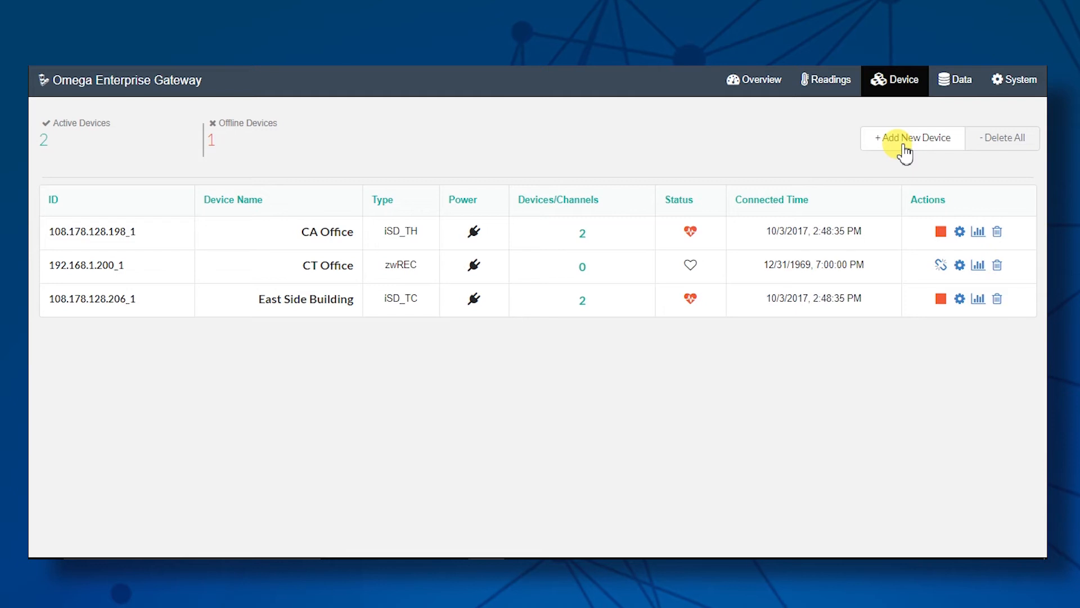
- Start a new device of family iServer, product iSD_TH, named Warehouse
{"action": "left_click", "coordinate": [913, 138]}
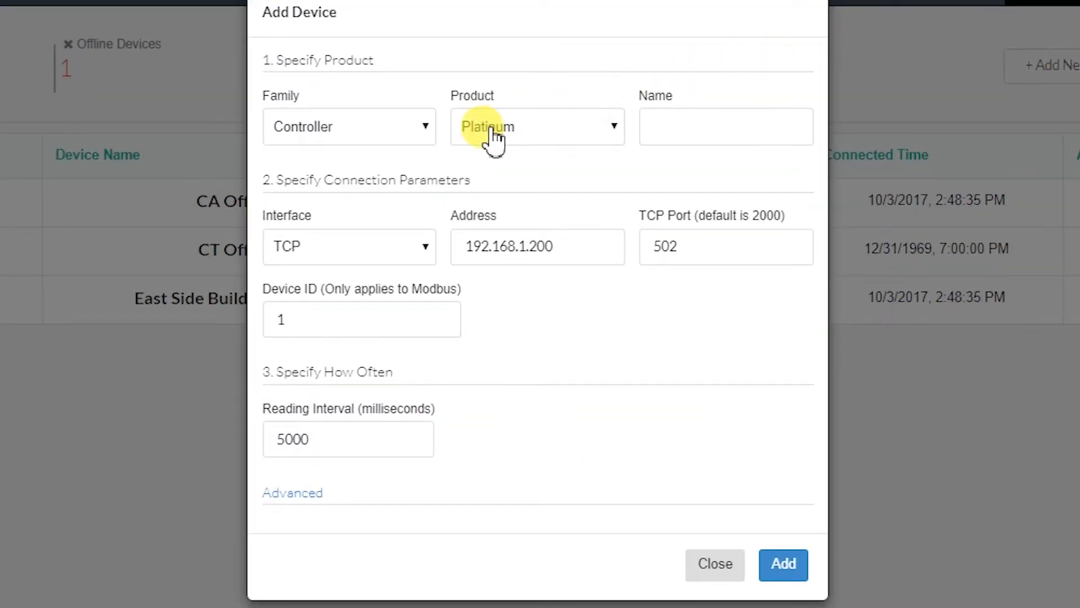
{"action": "left_click", "coordinate": [538, 126]}
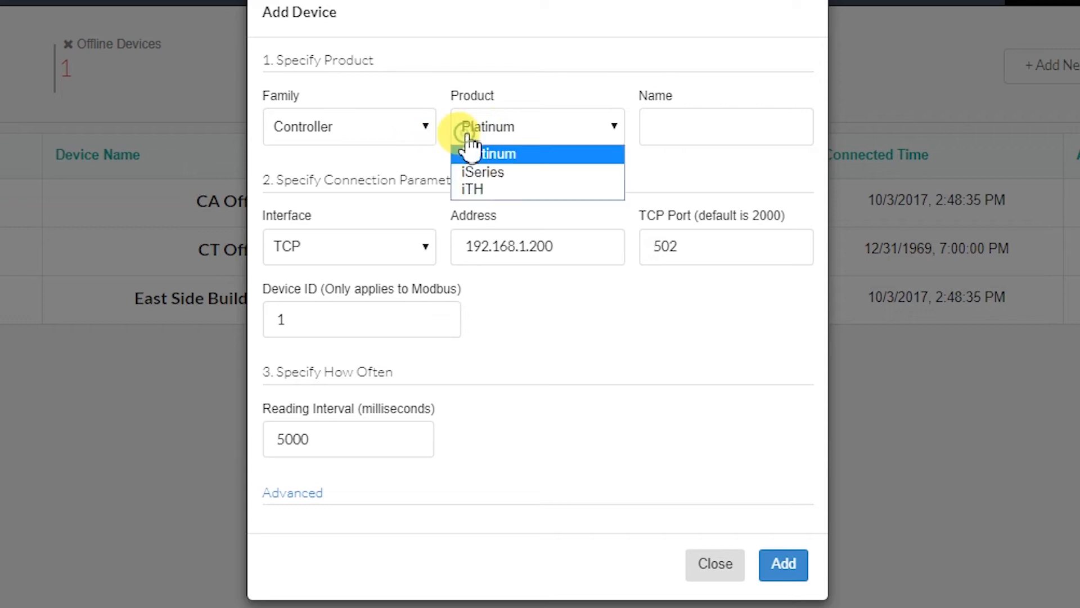
{"action": "left_click", "coordinate": [349, 126]}
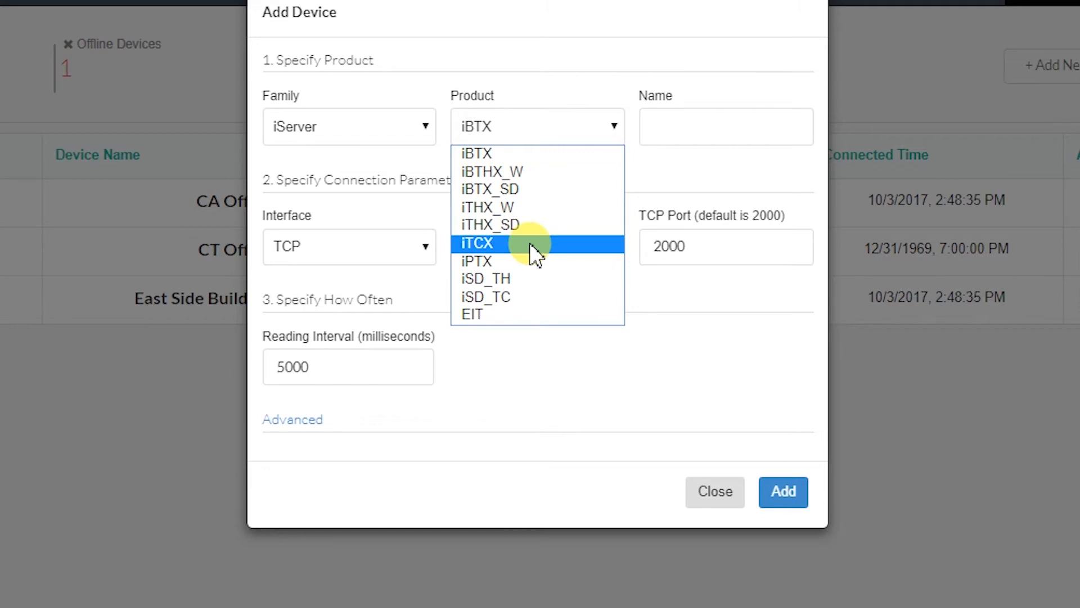
{"action": "left_click", "coordinate": [486, 278]}
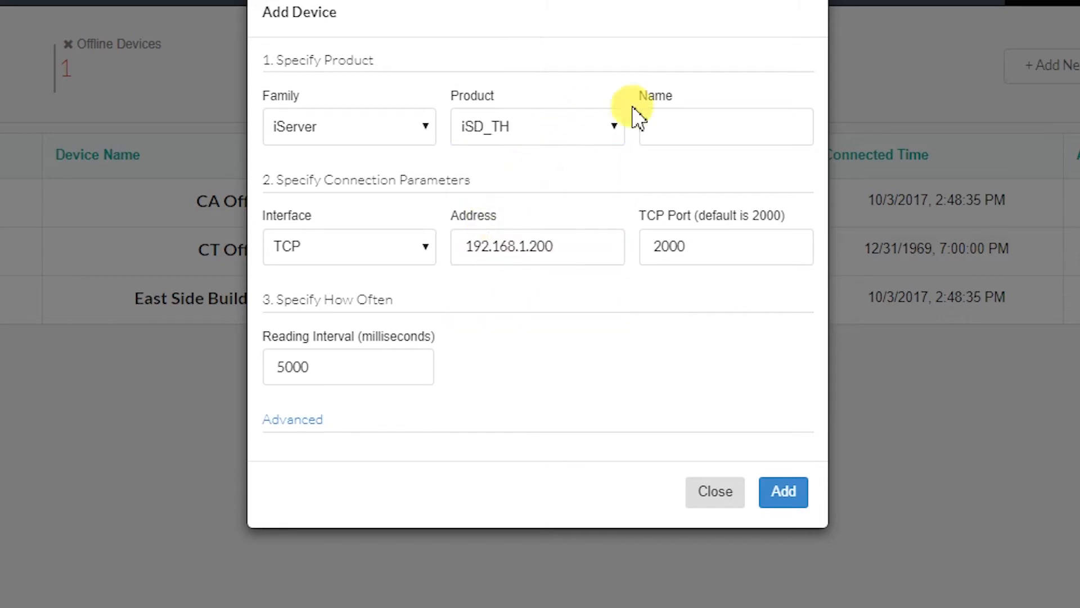
{"action": "type", "text": "Warehouse"}
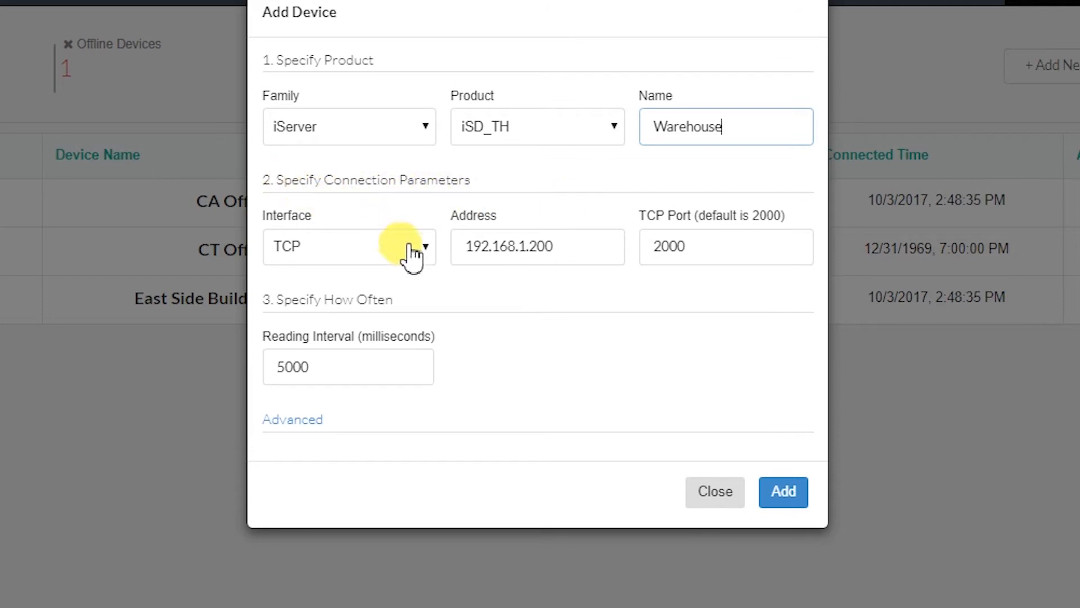
- Connect it over TCP at 108.178.128.197, port 2000, and add it to the gateway
{"action": "left_click", "coordinate": [348, 246]}
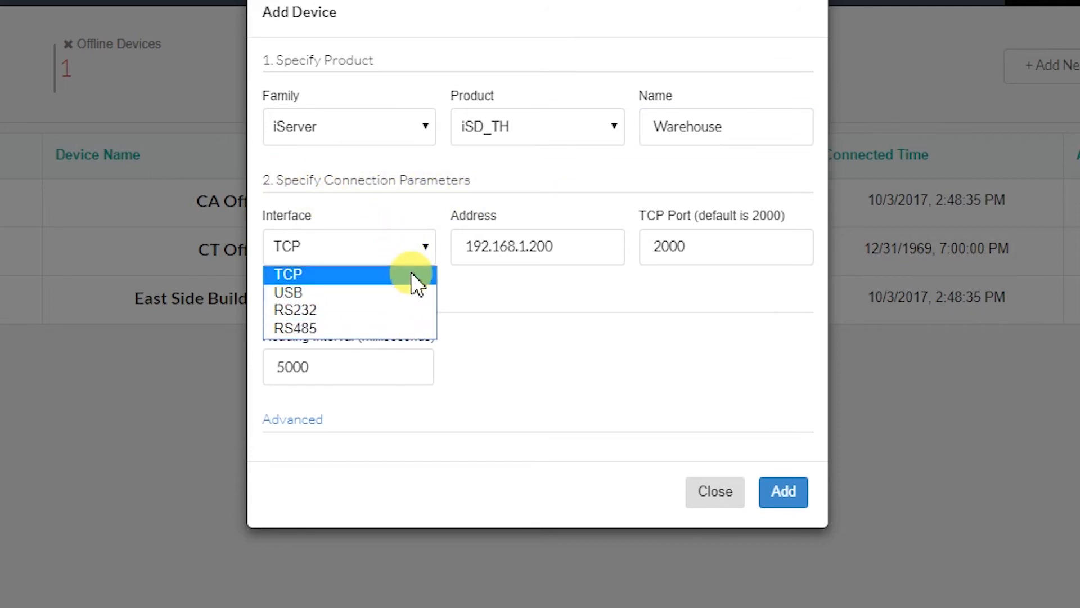
{"action": "type", "text": "108.178.128.197"}
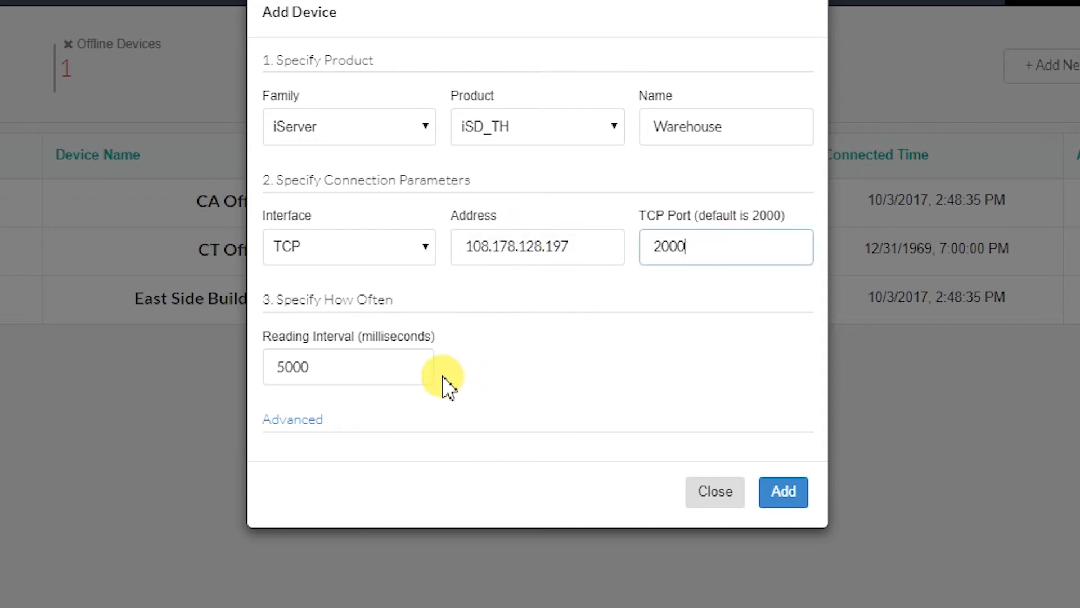
{"action": "left_click", "coordinate": [348, 366]}
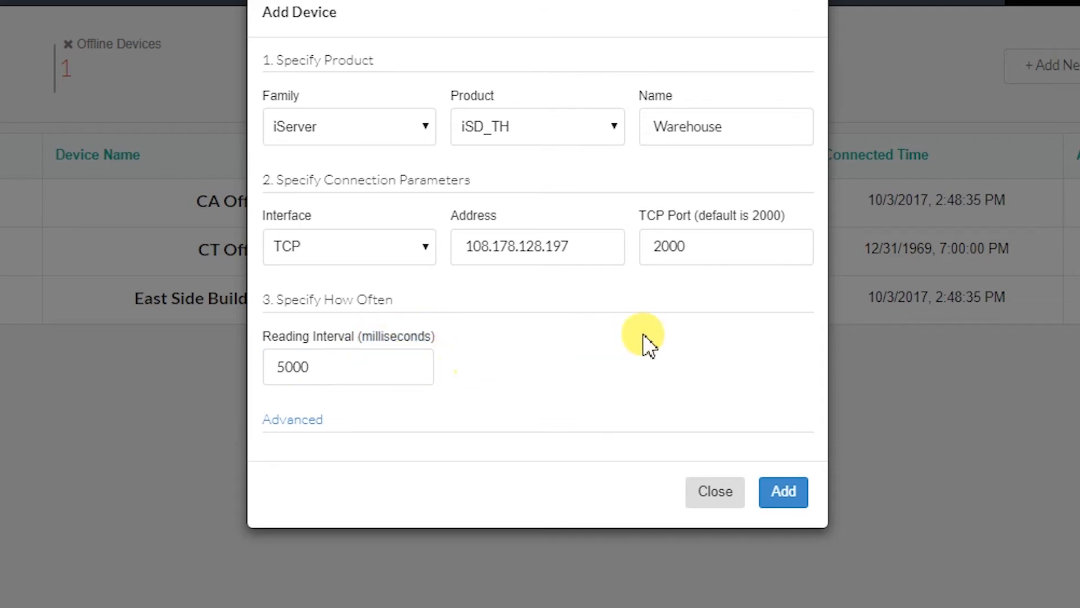
{"action": "left_click", "coordinate": [783, 492]}
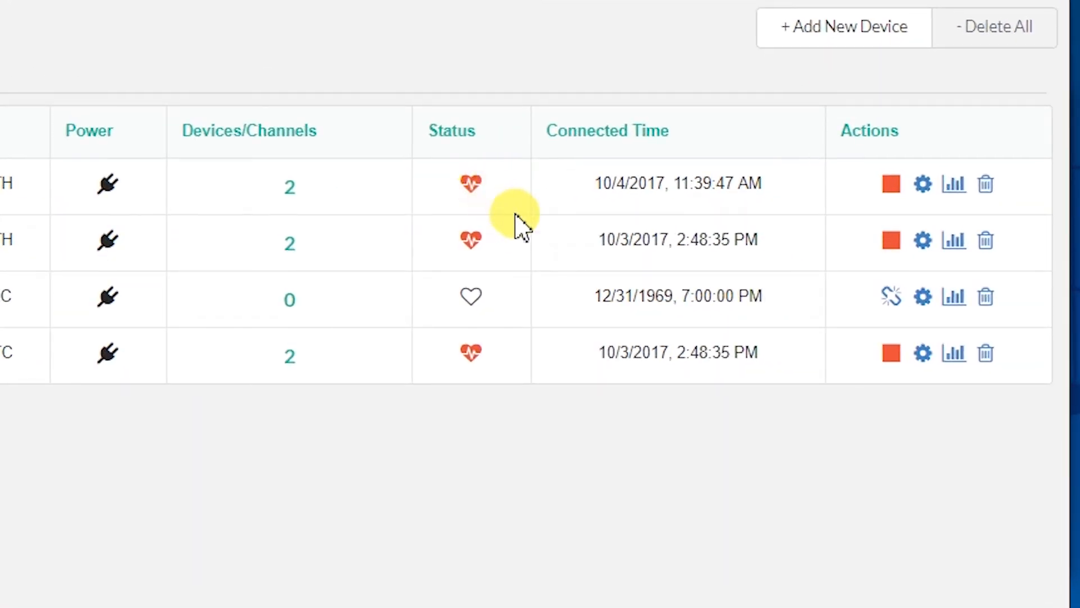
{"action": "mouse_move", "coordinate": [483, 244]}
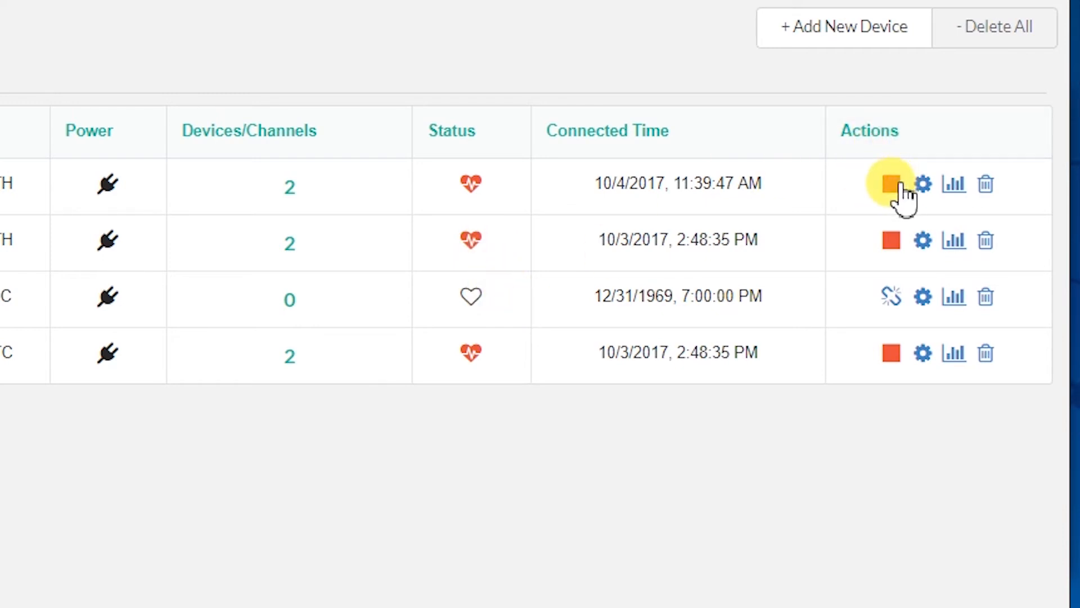
{"action": "left_click", "coordinate": [891, 184]}
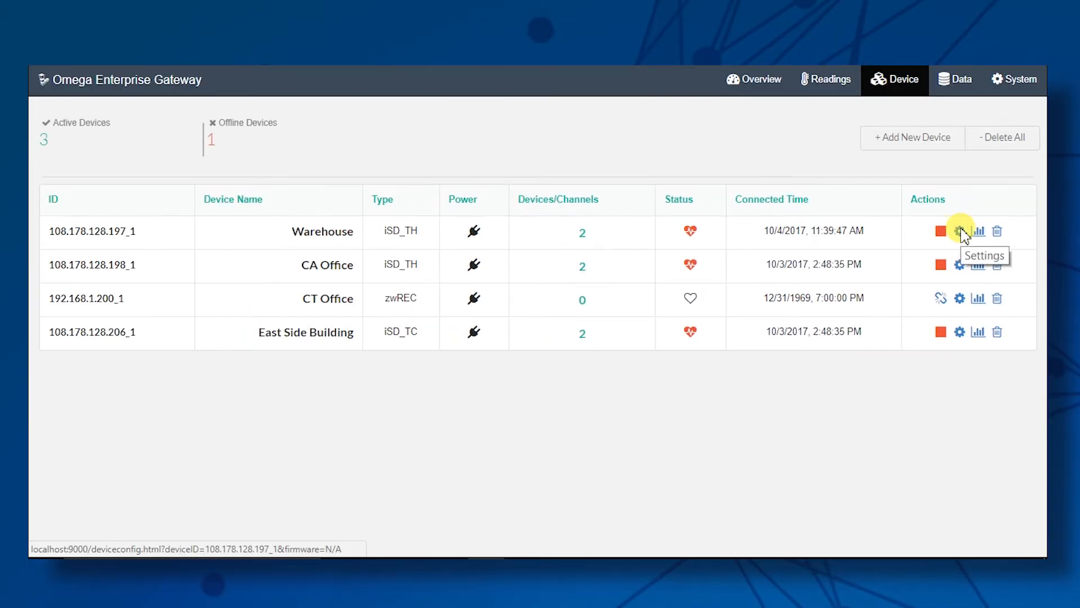
- Enable alarms on Warehouse with a Humidity1 channel alarm, then return to the device list
{"action": "left_click", "coordinate": [959, 231]}
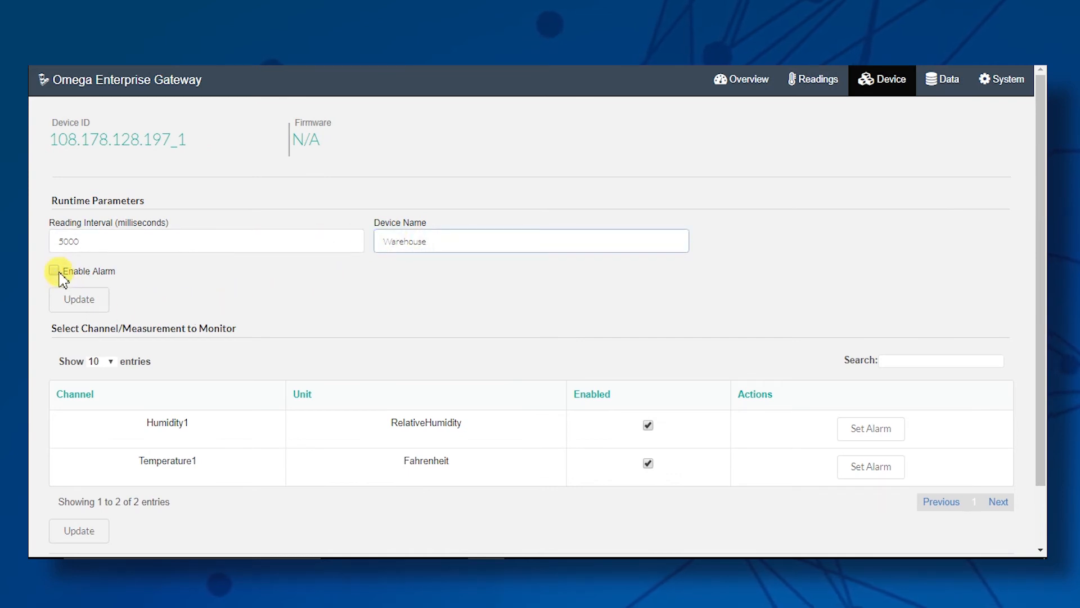
{"action": "left_click", "coordinate": [54, 271]}
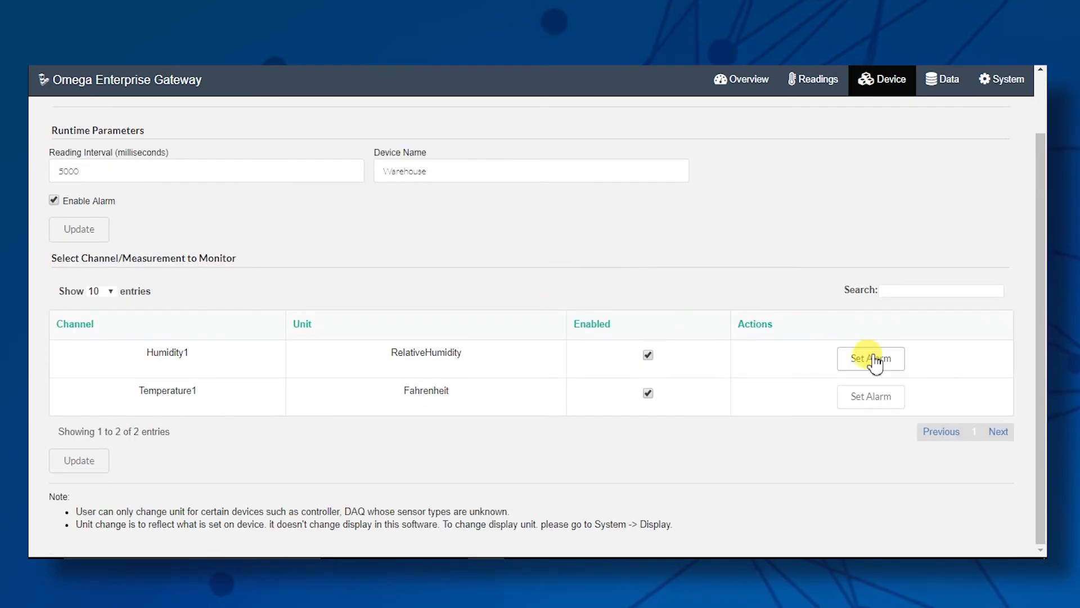
{"action": "left_click", "coordinate": [870, 358]}
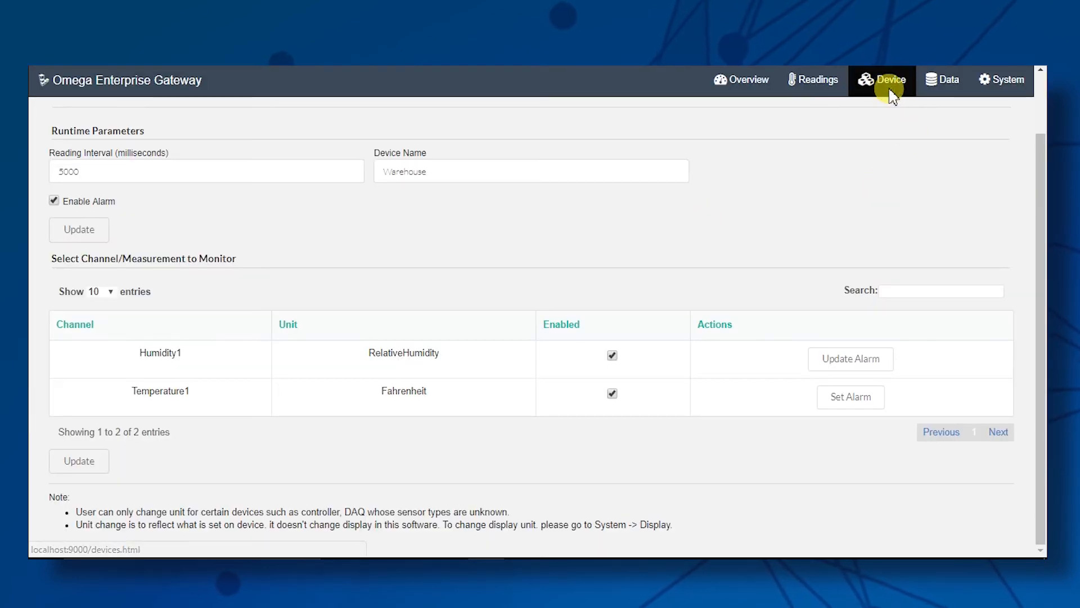
{"action": "left_click", "coordinate": [889, 79]}
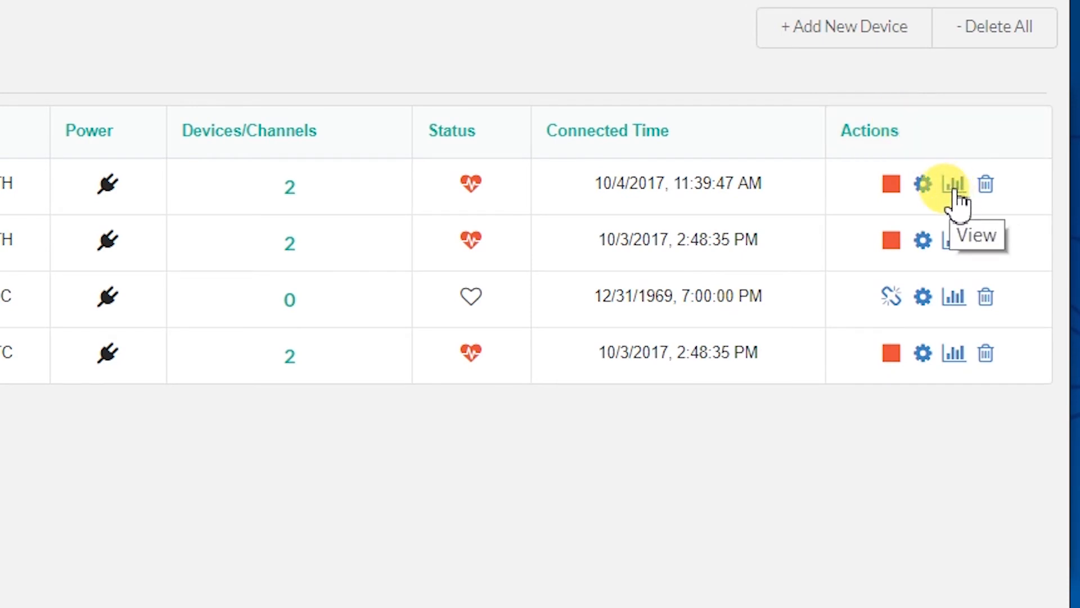
{"action": "mouse_move", "coordinate": [987, 186]}
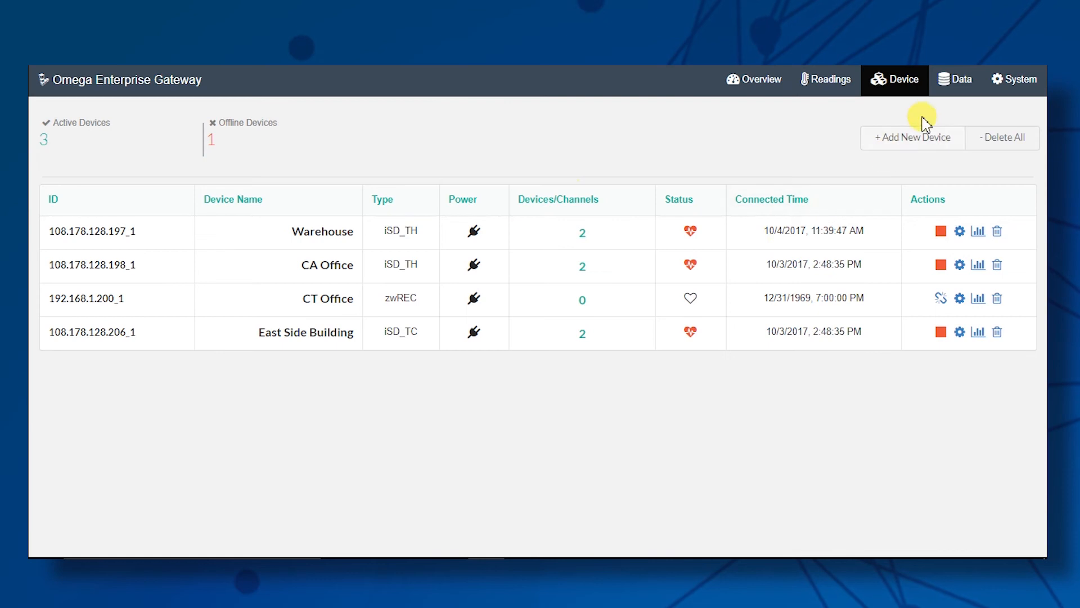
{"action": "left_click", "coordinate": [950, 79]}
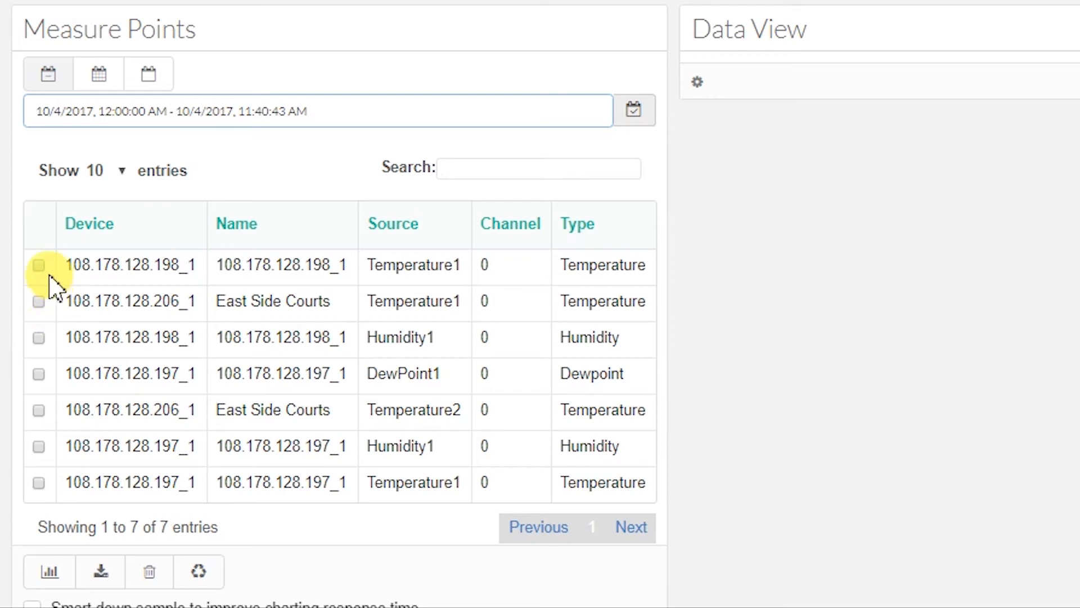
{"action": "left_click", "coordinate": [39, 264]}
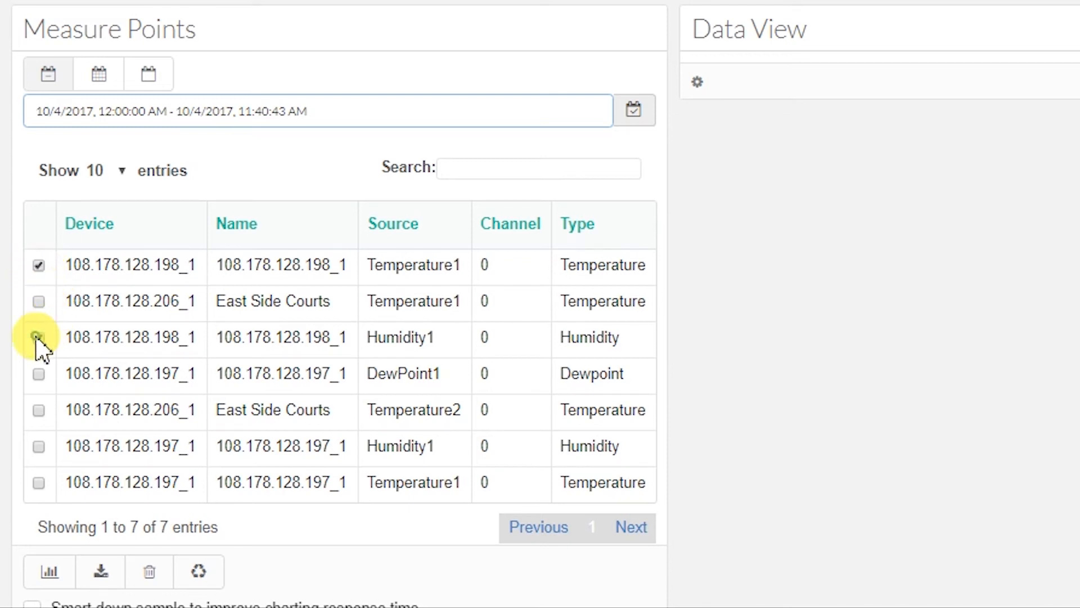
{"action": "left_click", "coordinate": [38, 337]}
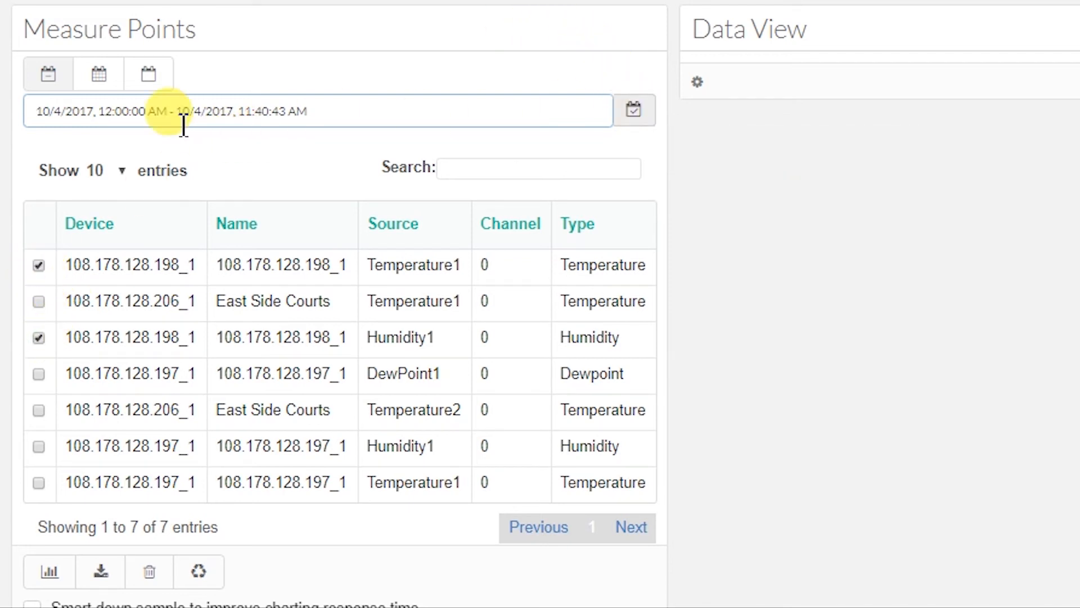
- Apply the full-day range 10/04/2017 and chart the selected readings
{"action": "left_click", "coordinate": [317, 112]}
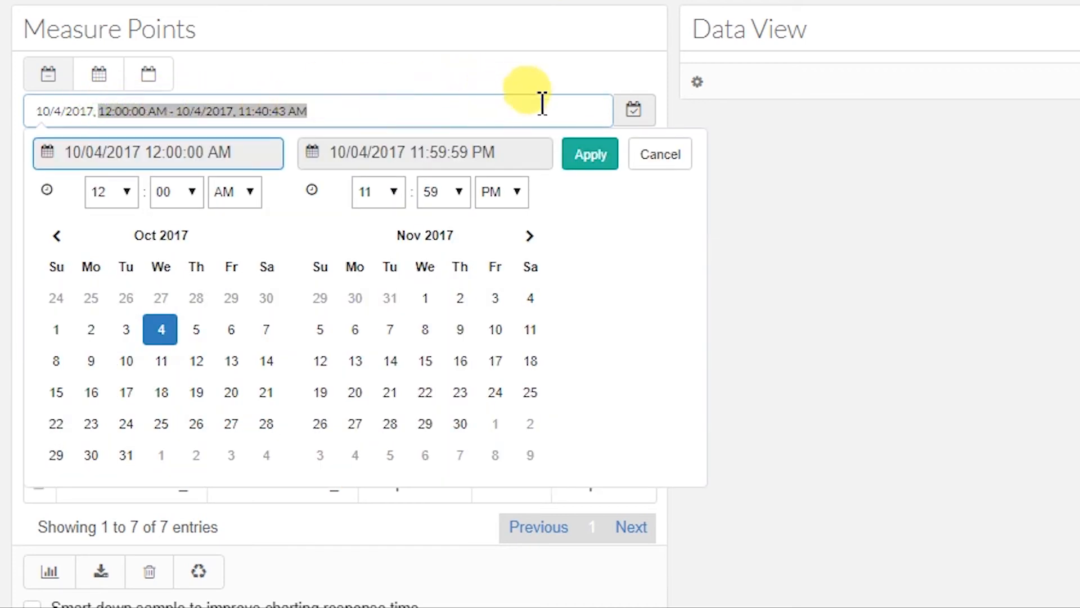
{"action": "left_click", "coordinate": [589, 153]}
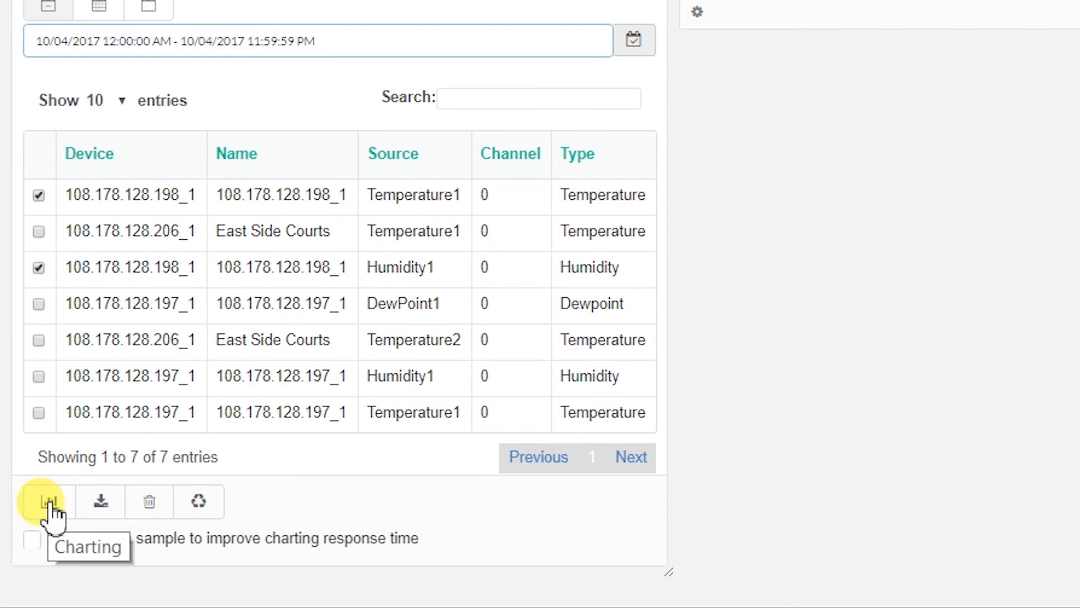
{"action": "left_click", "coordinate": [44, 501]}
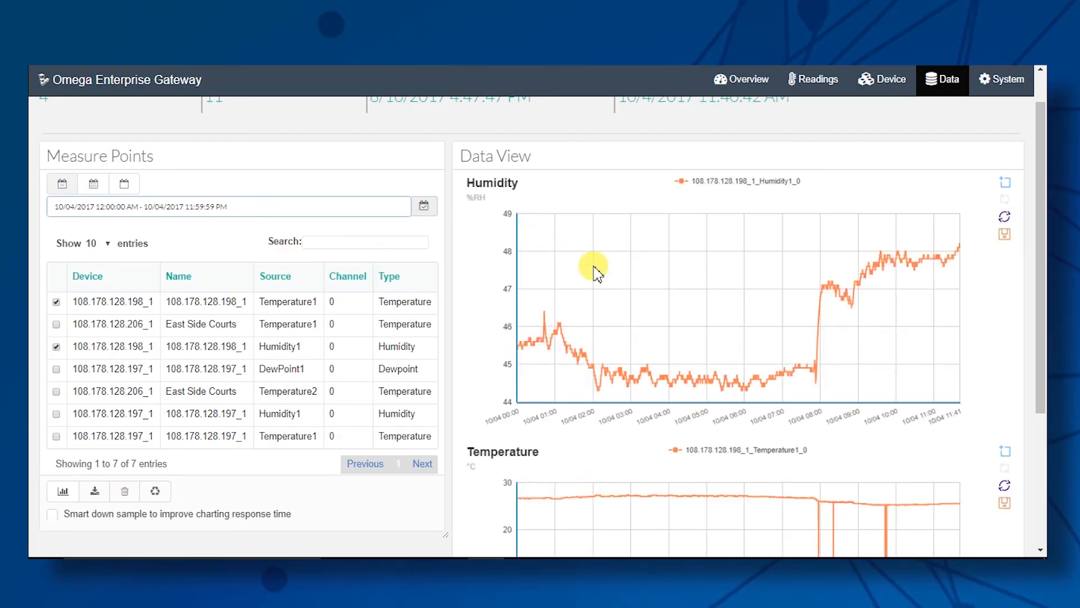
- Download the selected readings as a CSV file, then go to the System settings
{"action": "scroll", "scroll_direction": "down", "scroll_amount": 3}
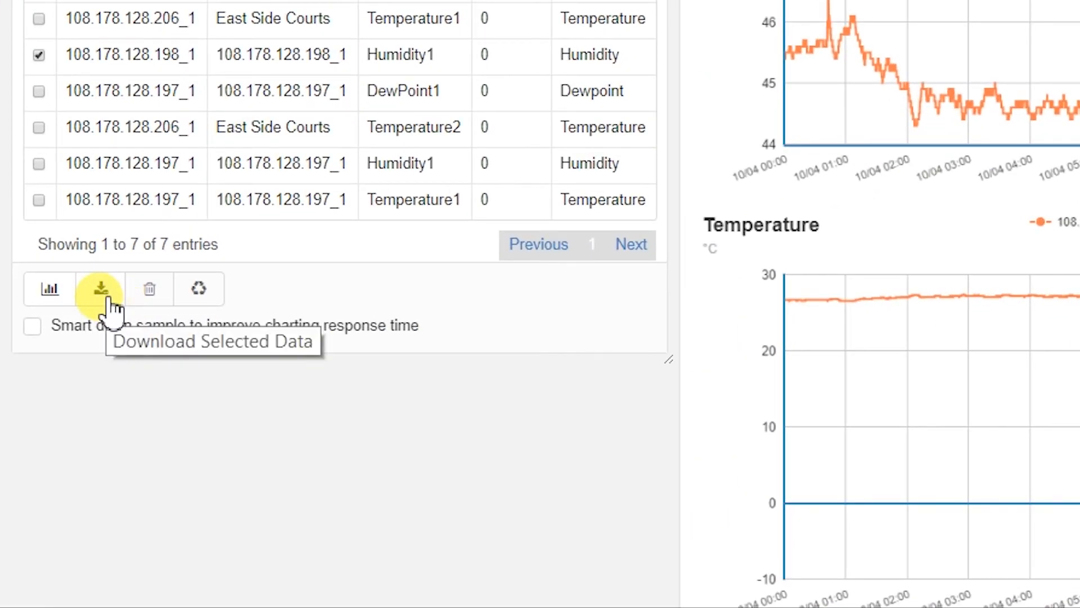
{"action": "left_click", "coordinate": [99, 289]}
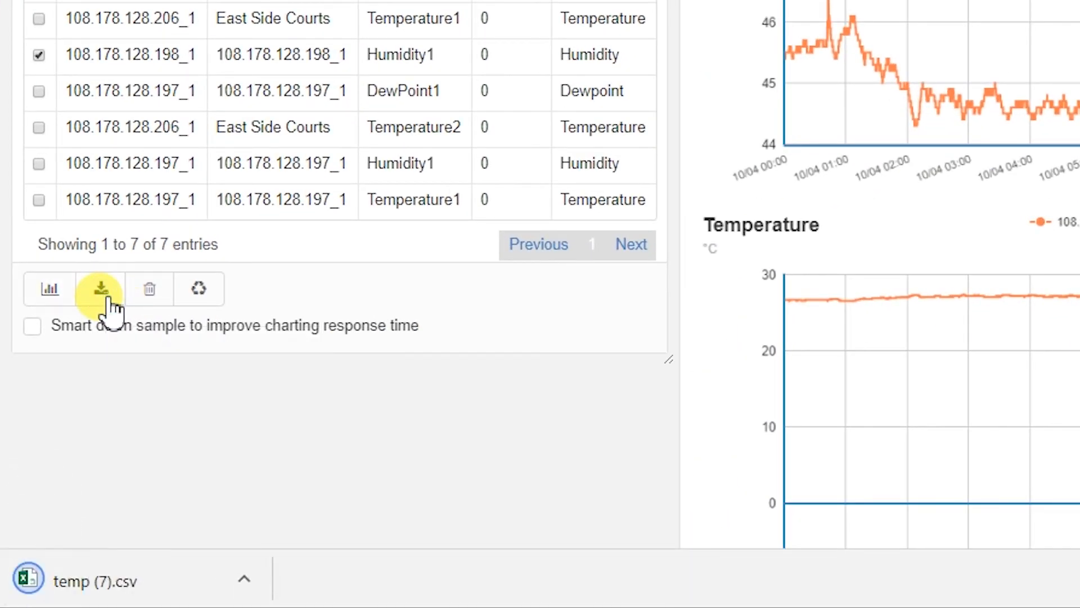
{"action": "left_click", "coordinate": [100, 288]}
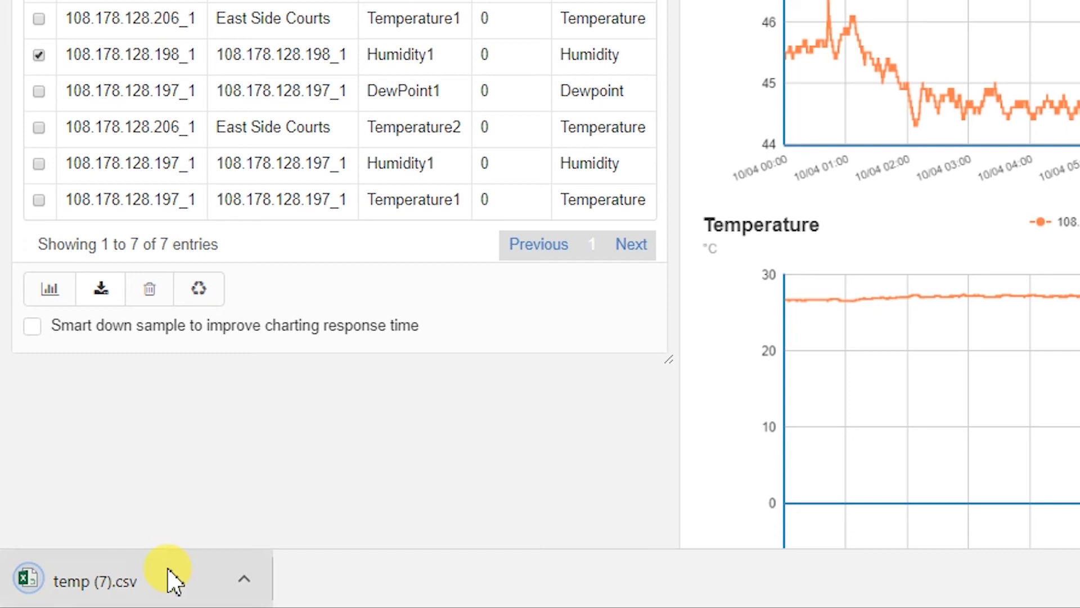
{"action": "mouse_move", "coordinate": [149, 288]}
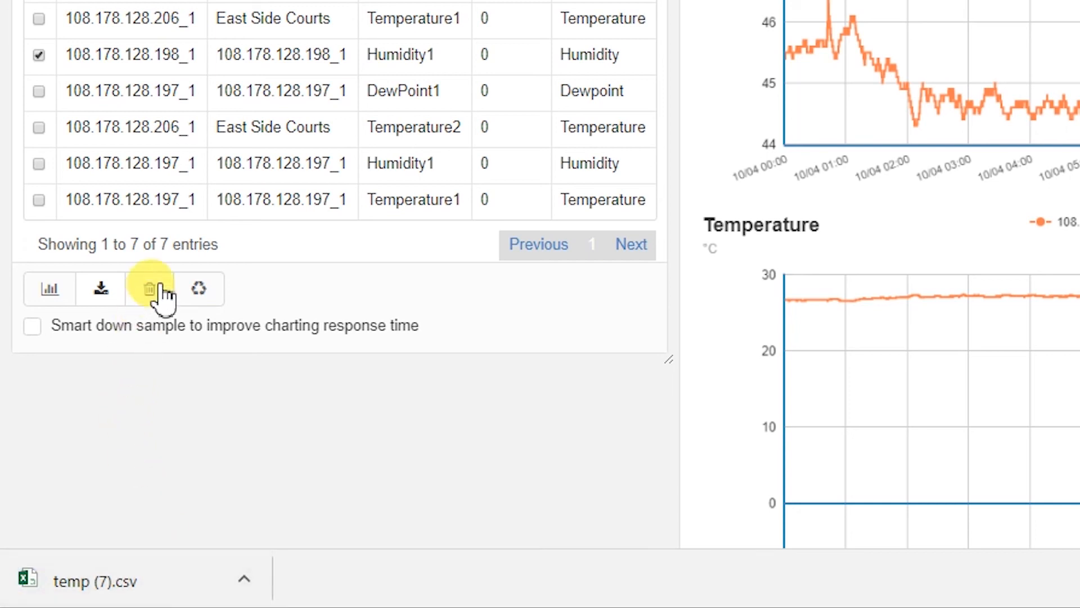
{"action": "mouse_move", "coordinate": [200, 288]}
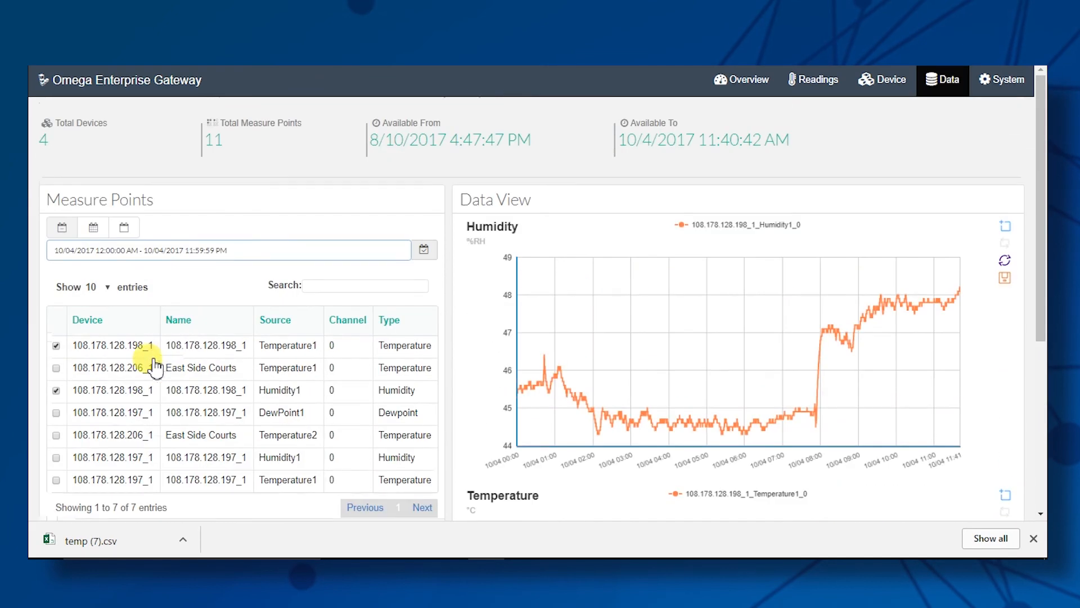
{"action": "mouse_move", "coordinate": [928, 111]}
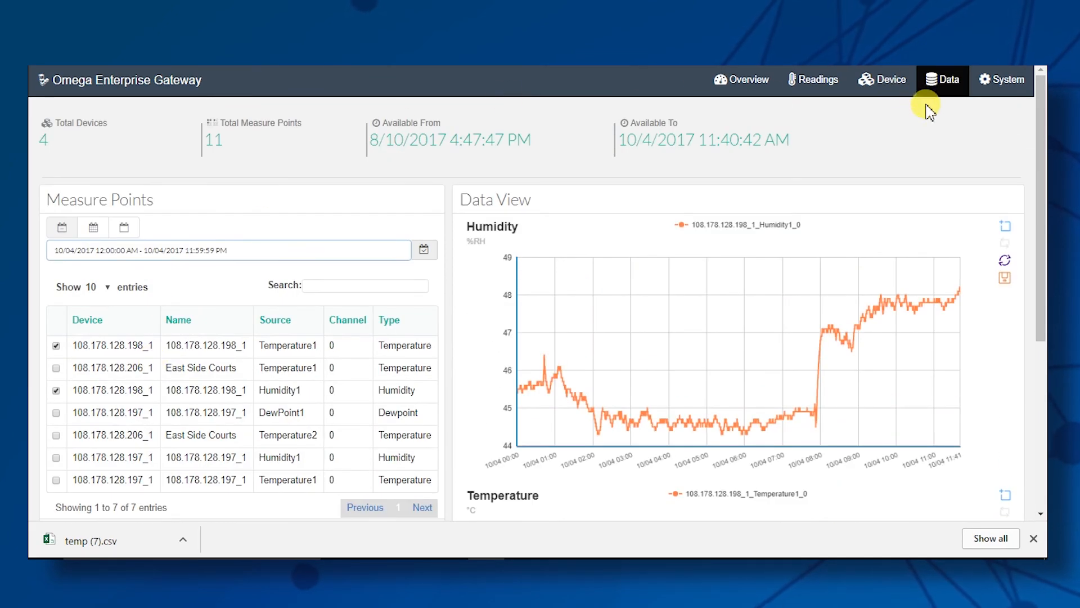
{"action": "left_click", "coordinate": [1014, 79]}
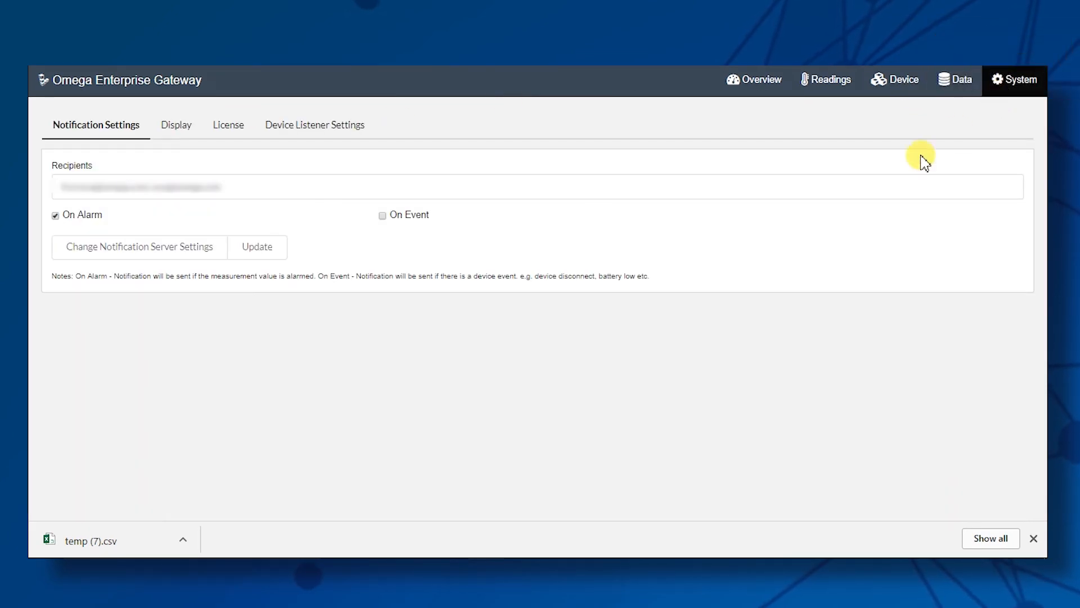
{"action": "mouse_move", "coordinate": [126, 134]}
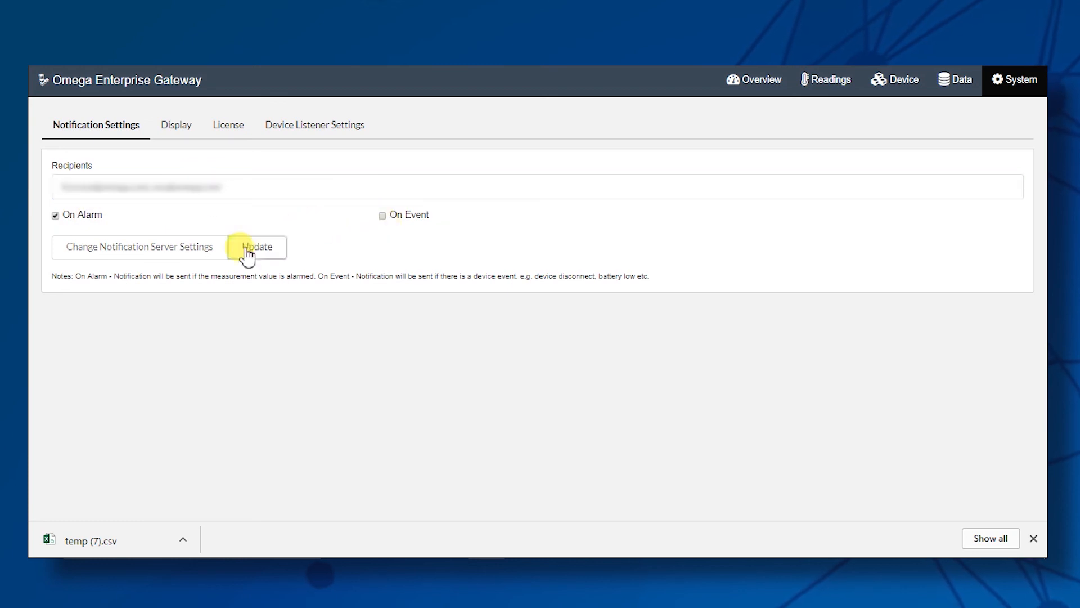
- Review the Display units and License pages, then return to the Overview dashboard
{"action": "left_click", "coordinate": [174, 125]}
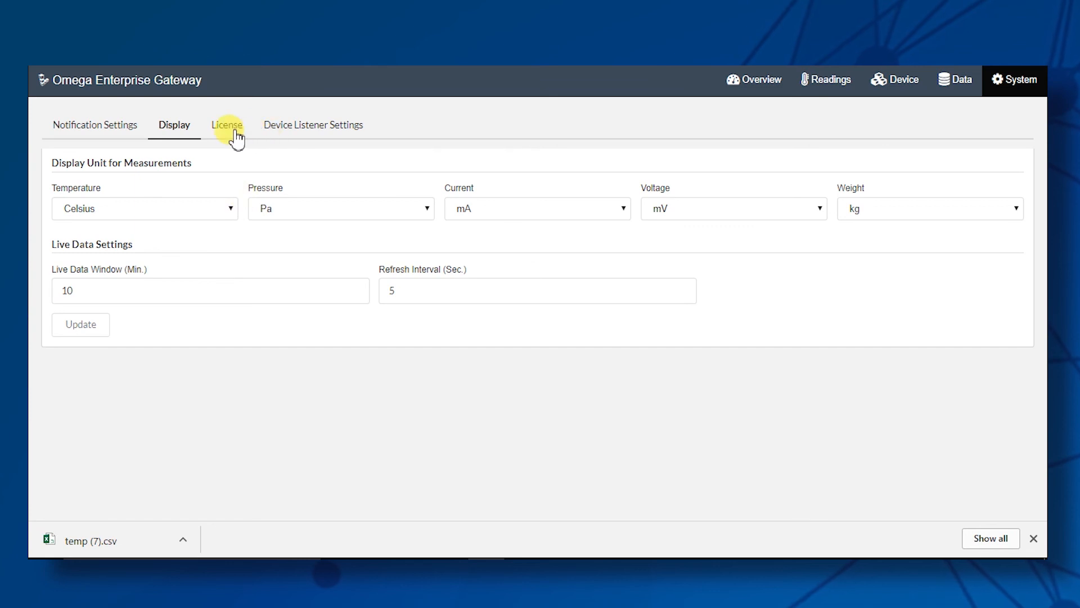
{"action": "left_click", "coordinate": [226, 125]}
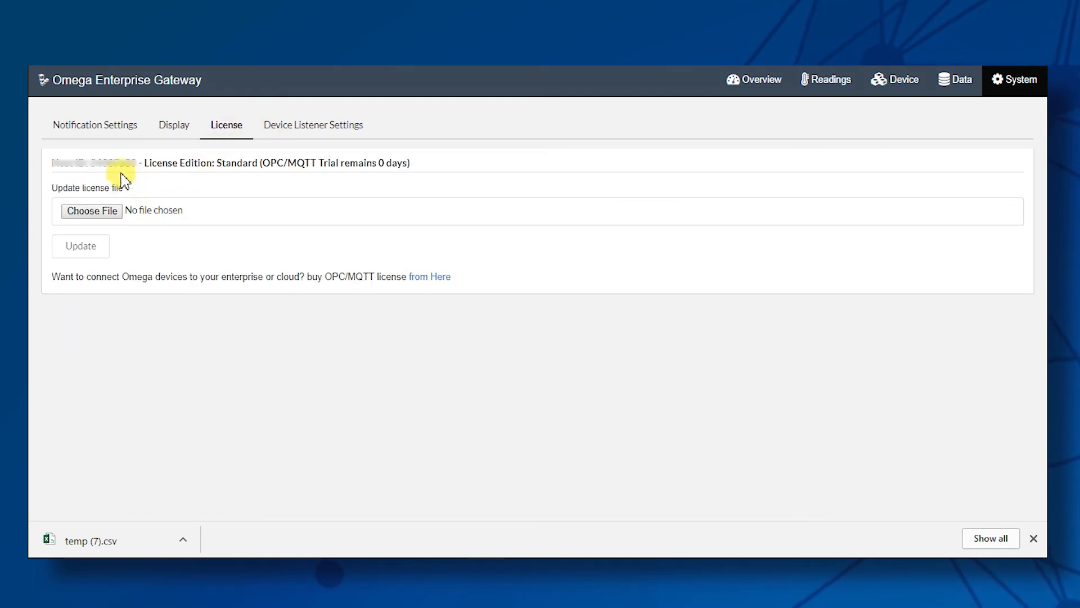
{"action": "mouse_move", "coordinate": [536, 124]}
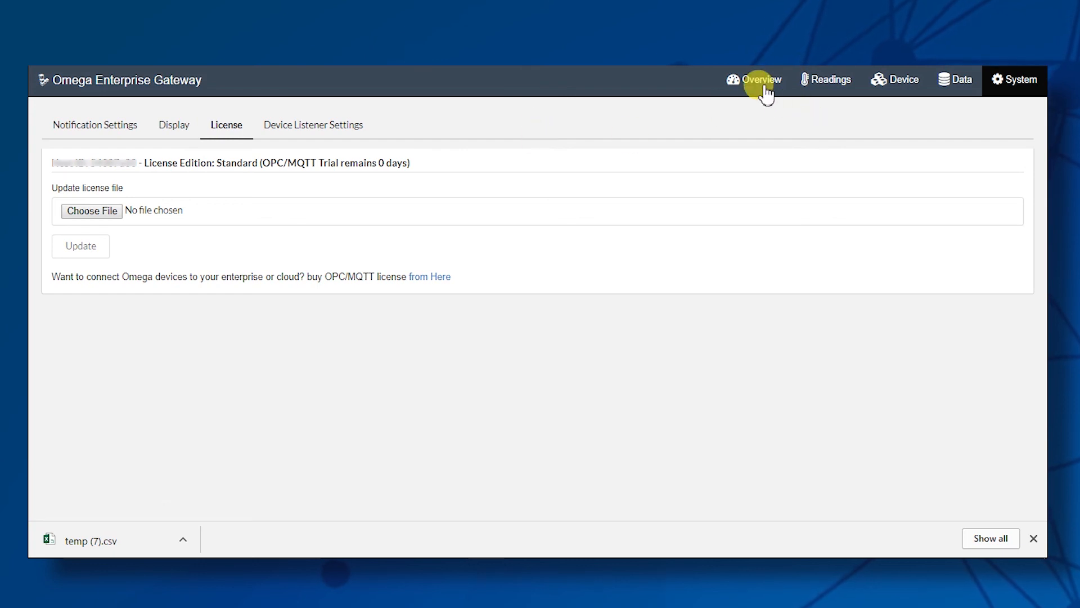
{"action": "left_click", "coordinate": [757, 79]}
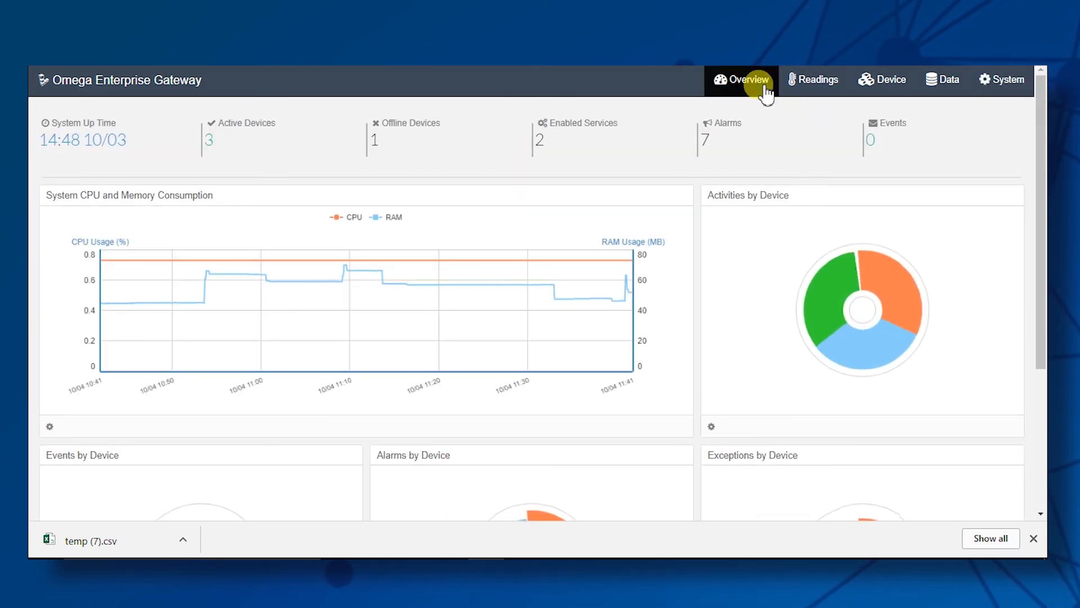